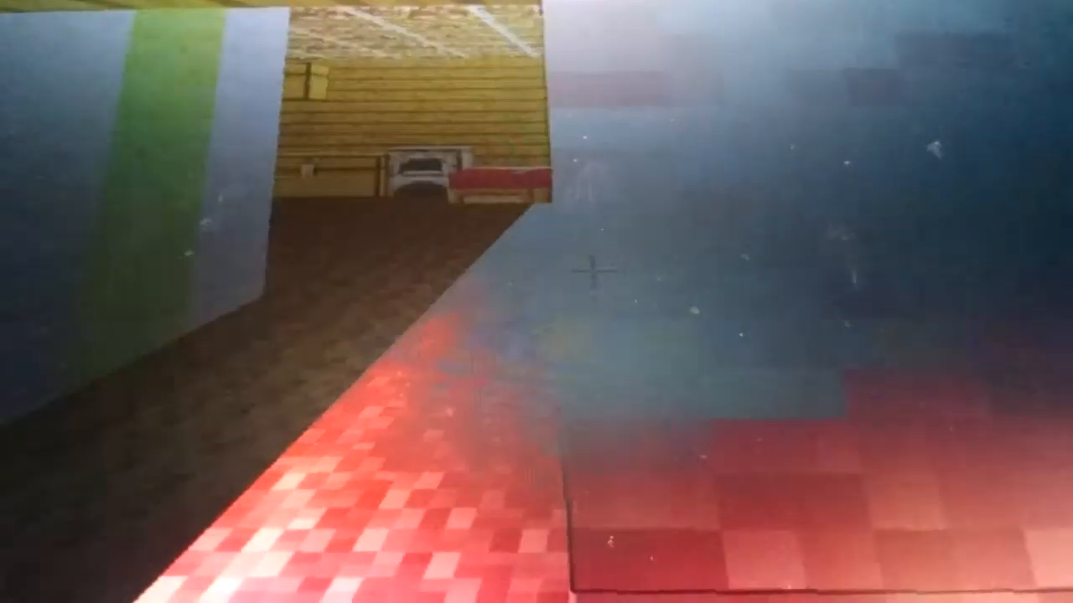
mouse_move(595, 273)
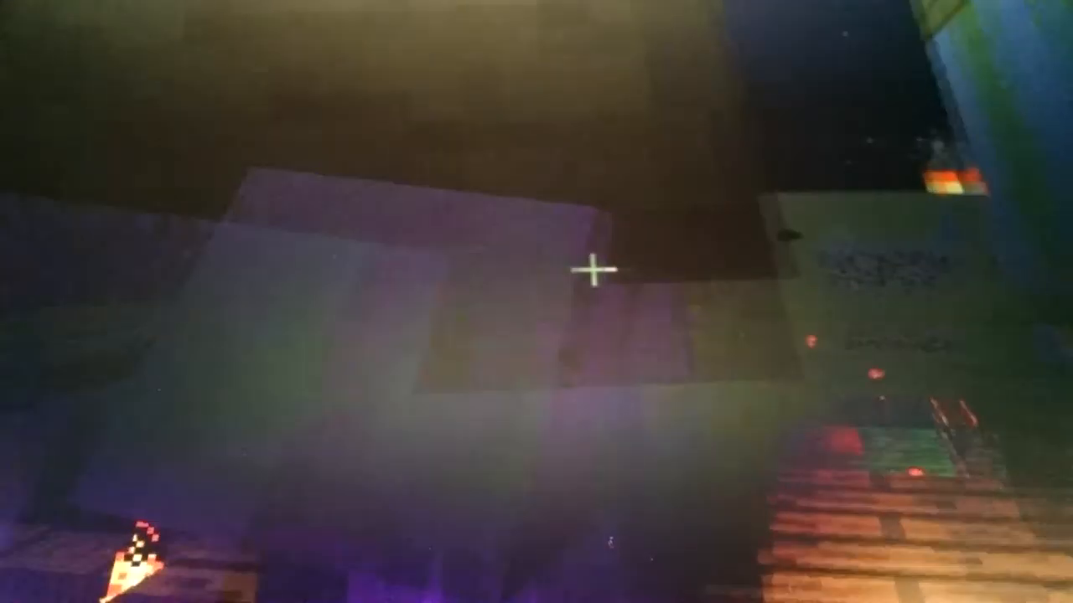